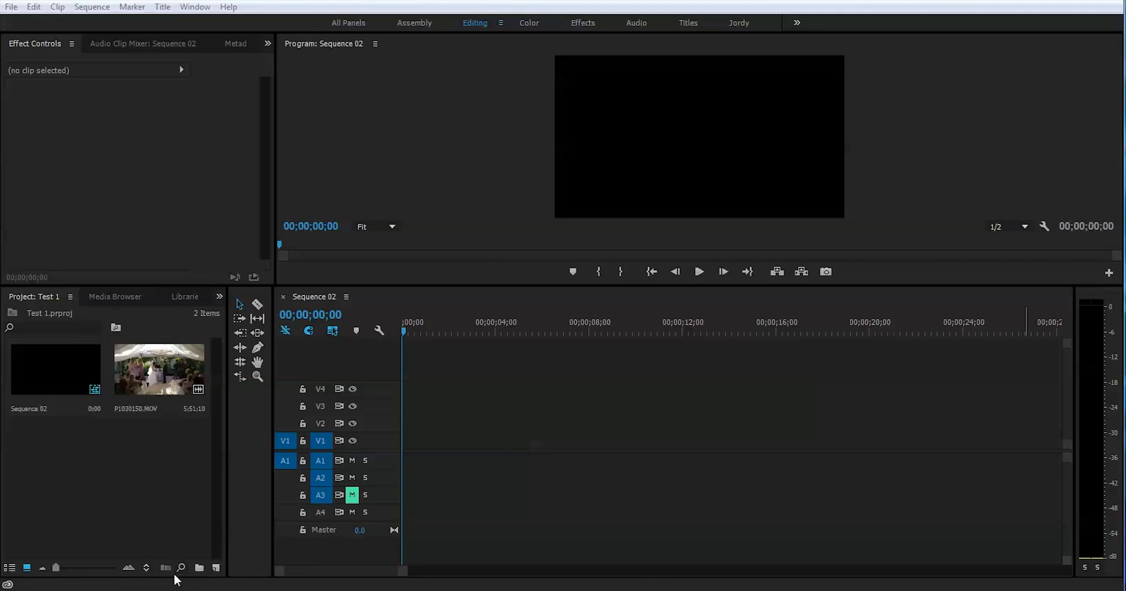
mouse_move(122, 530)
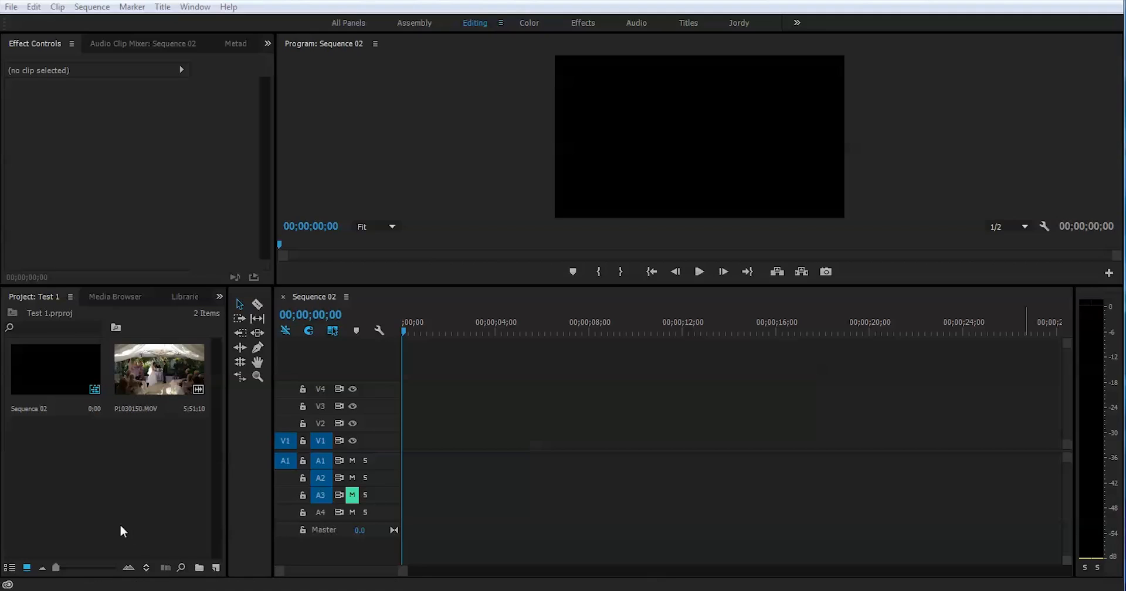
mouse_move(184, 424)
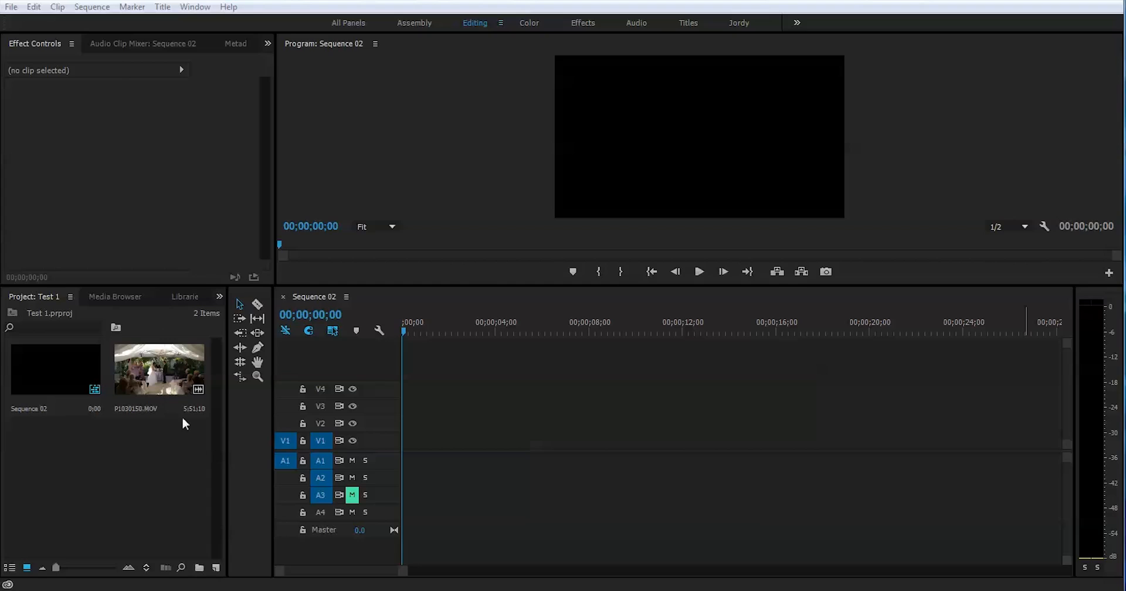
mouse_move(119, 384)
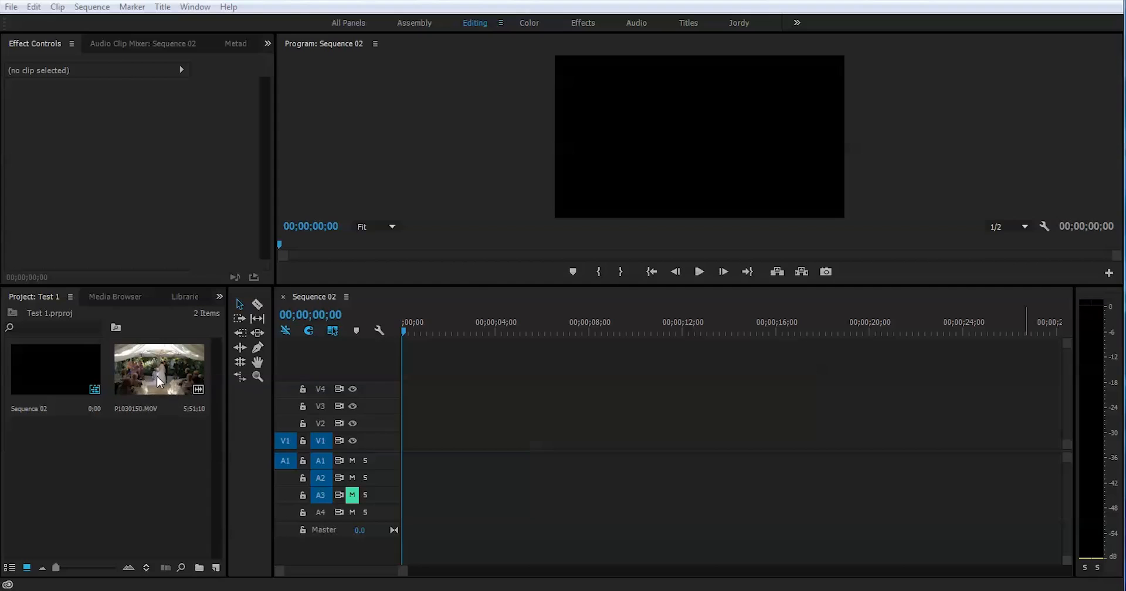
Add the wedding clip to Sequence 02 keeping existing sequence settings, and fit it to frame
left_click(92, 6)
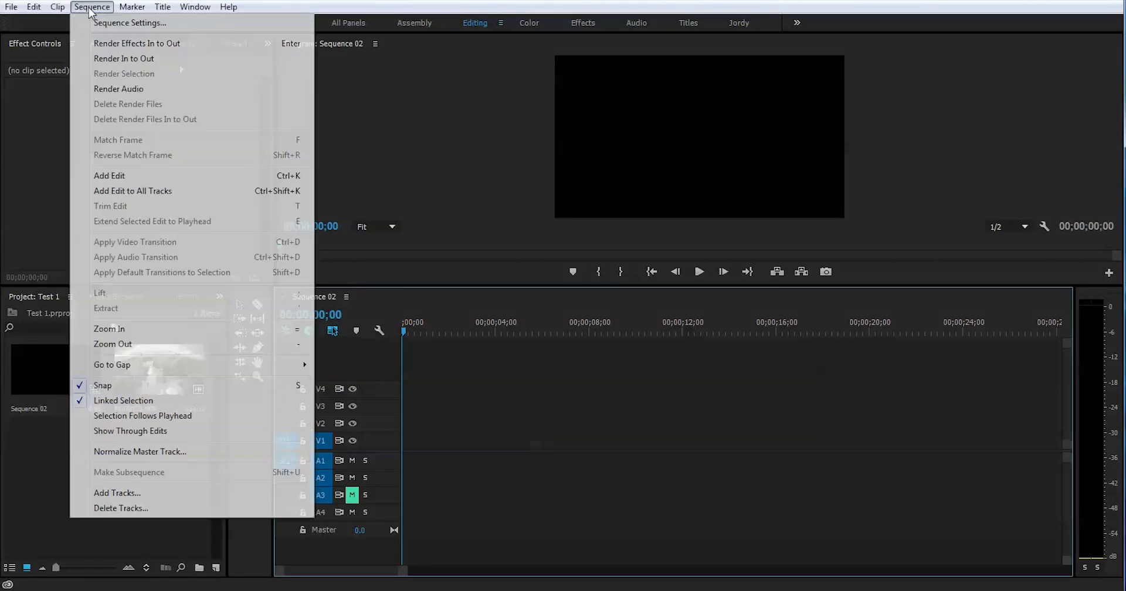
left_click(130, 22)
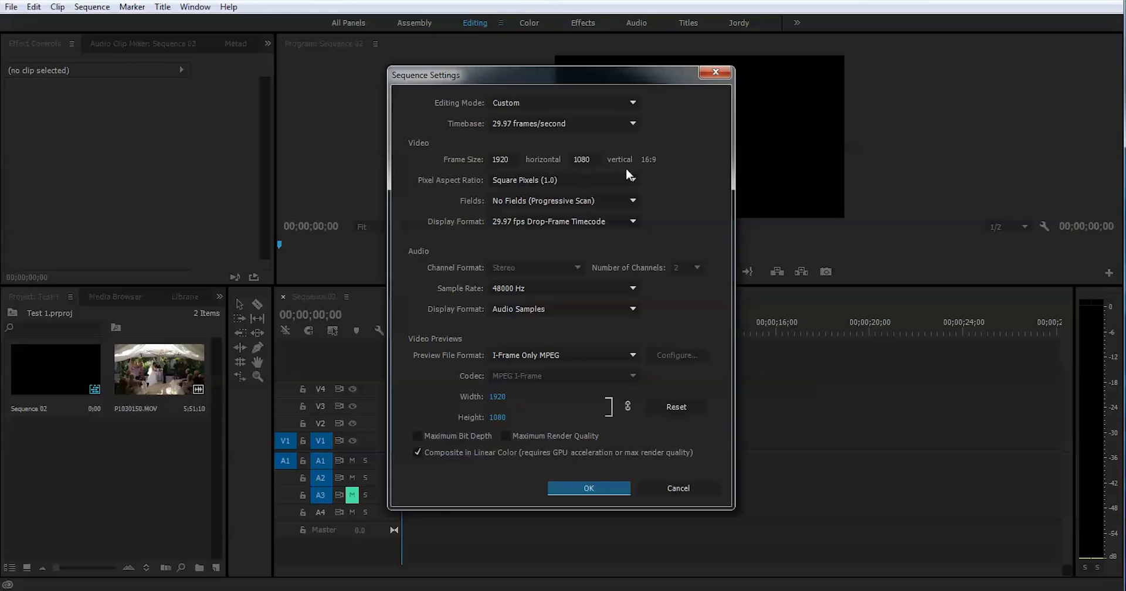
mouse_move(505, 235)
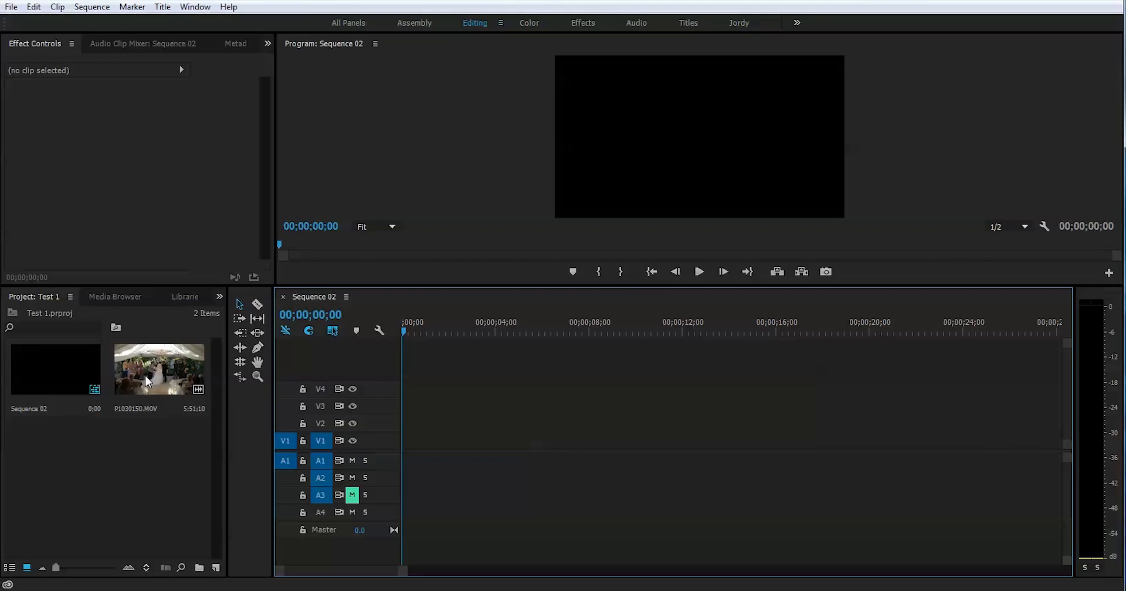
left_click_drag(160, 368, 503, 440)
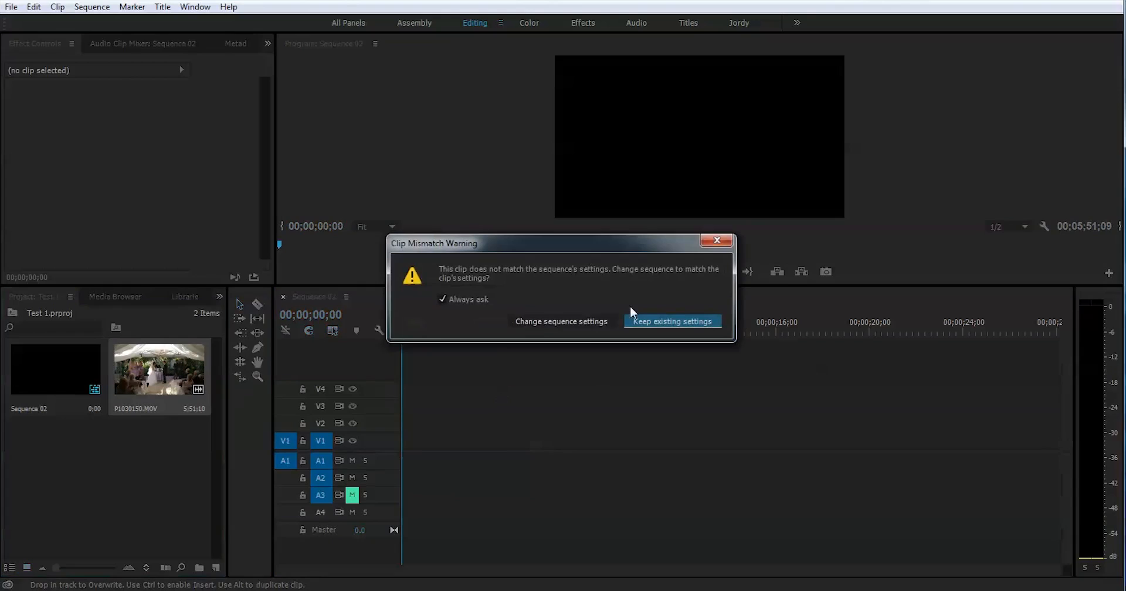
mouse_move(628, 339)
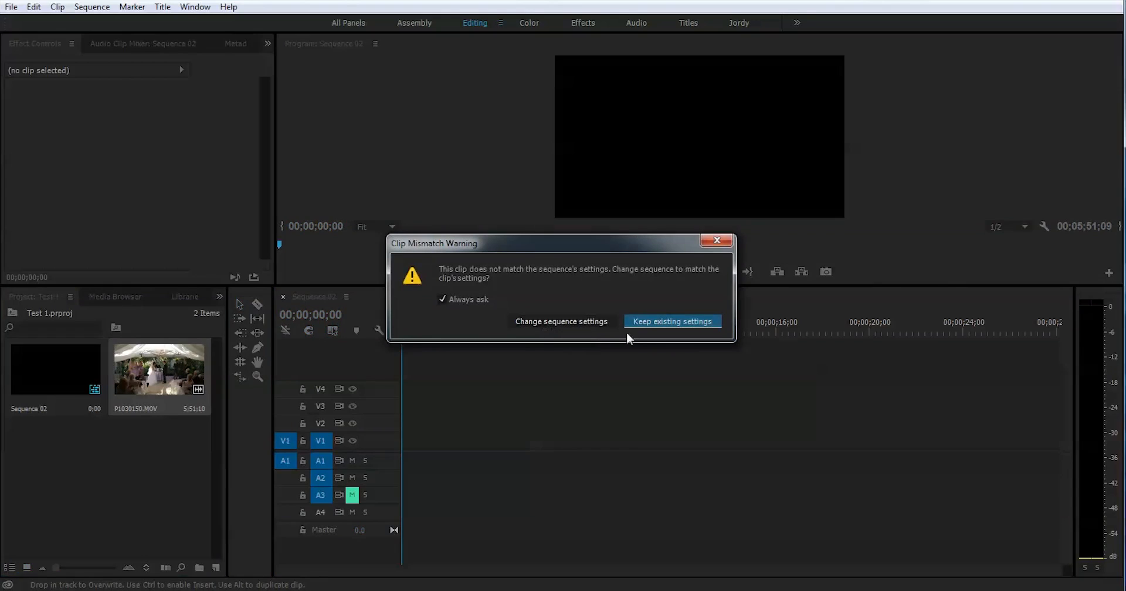
mouse_move(672, 321)
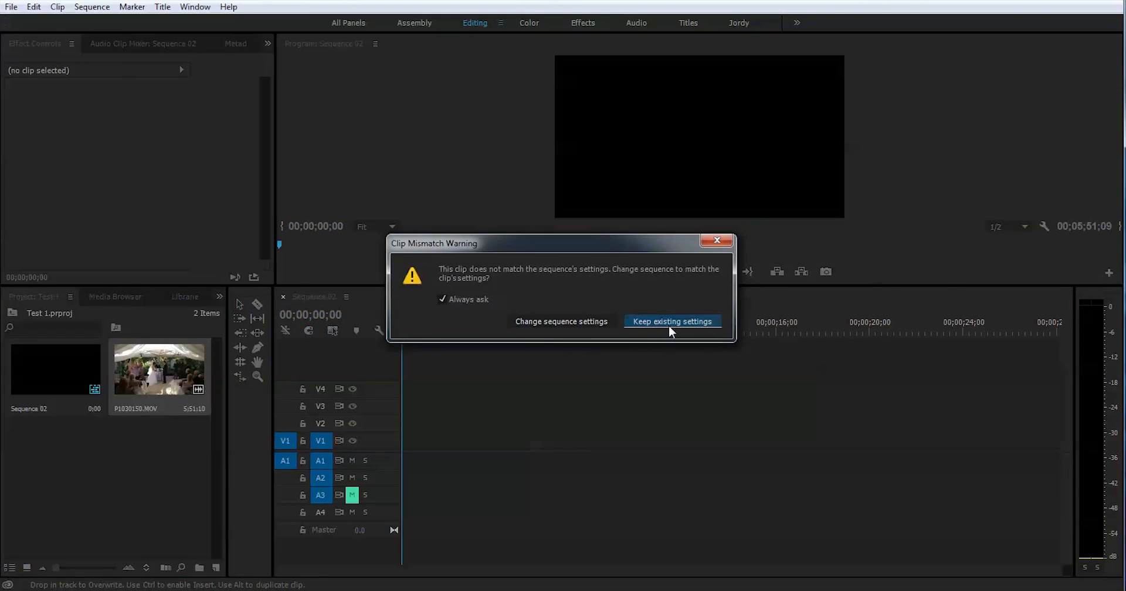
left_click(672, 321)
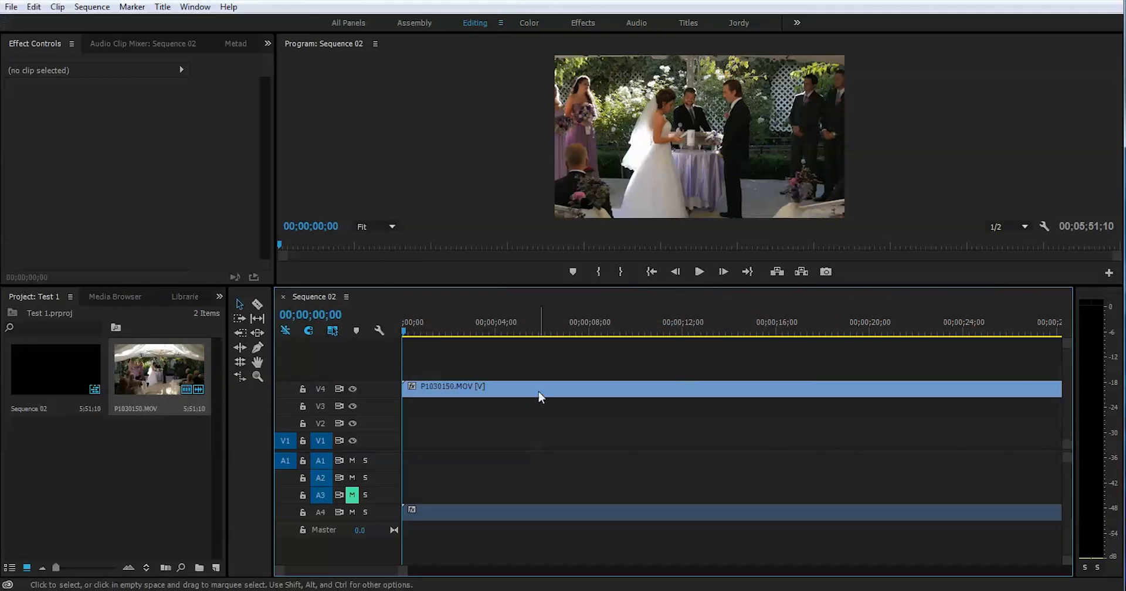
right_click(540, 396)
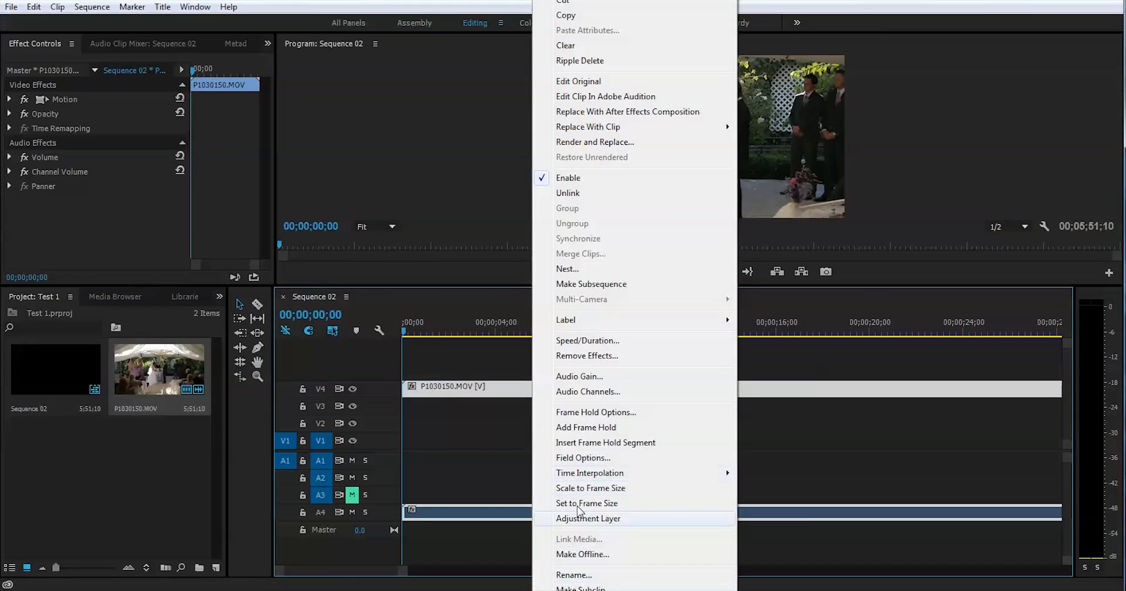
mouse_move(589, 472)
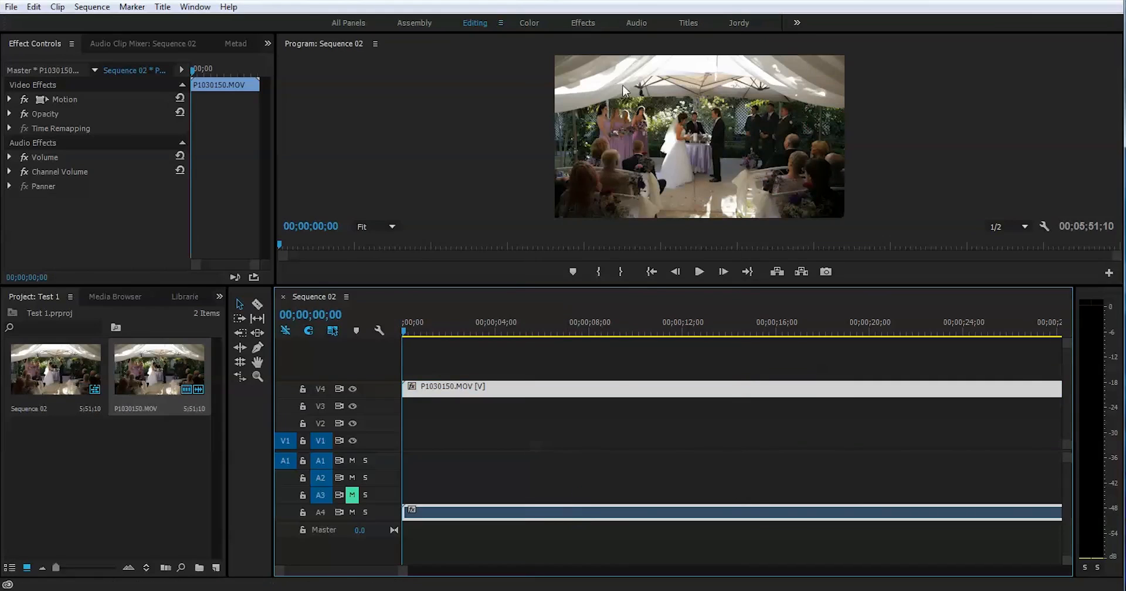
mouse_move(696, 142)
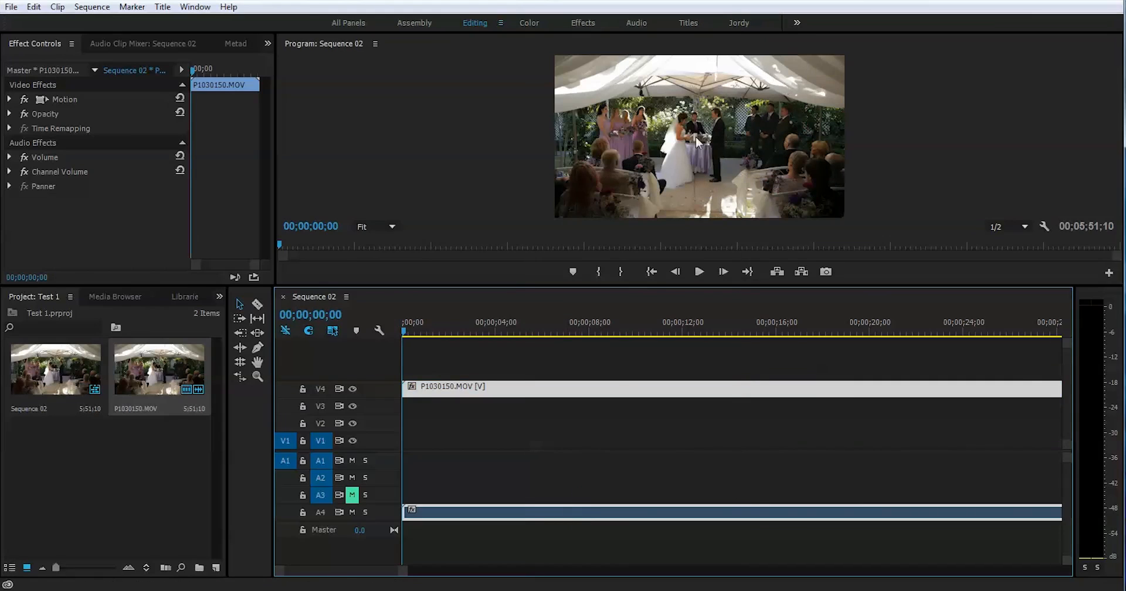
mouse_move(591, 137)
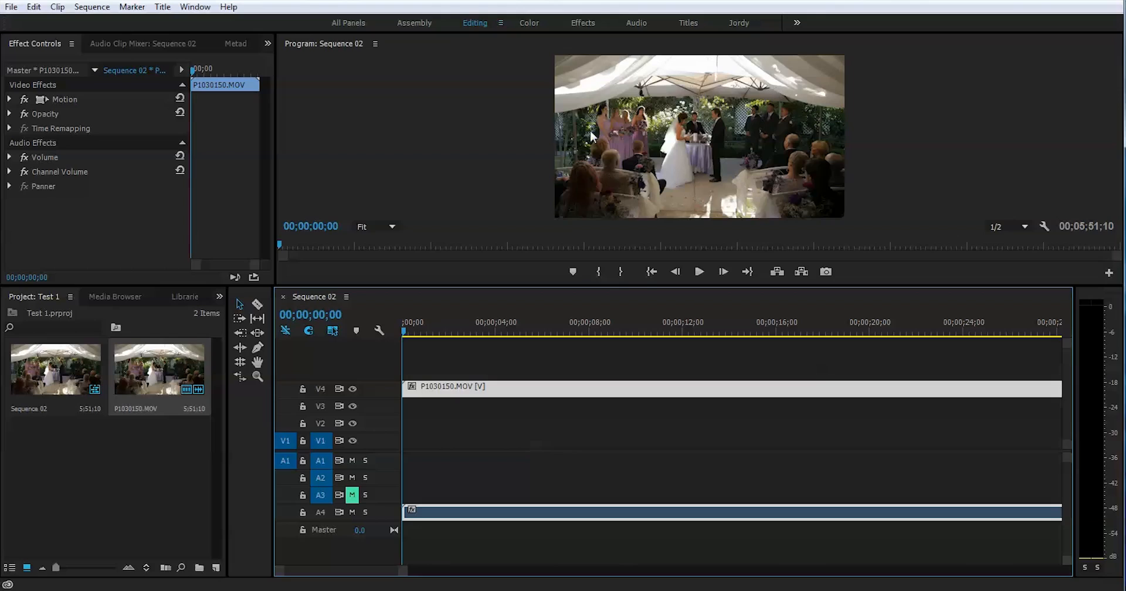
mouse_move(710, 238)
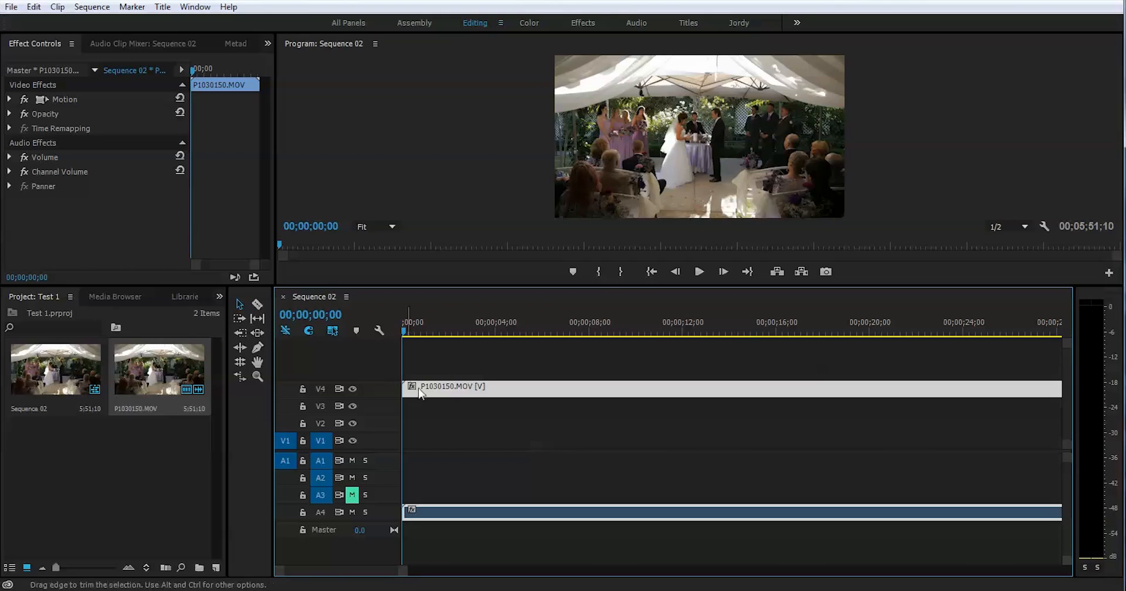
mouse_move(408, 329)
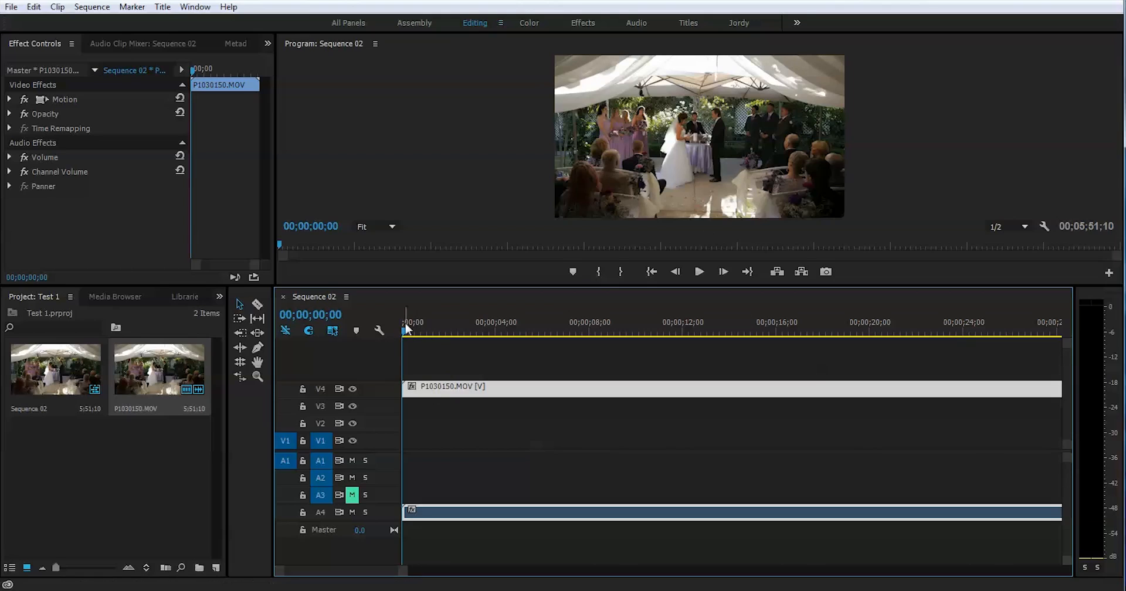
Trim the wedding clip to end around 27 seconds, making Sequence 02 27;05 long
left_click(582, 331)
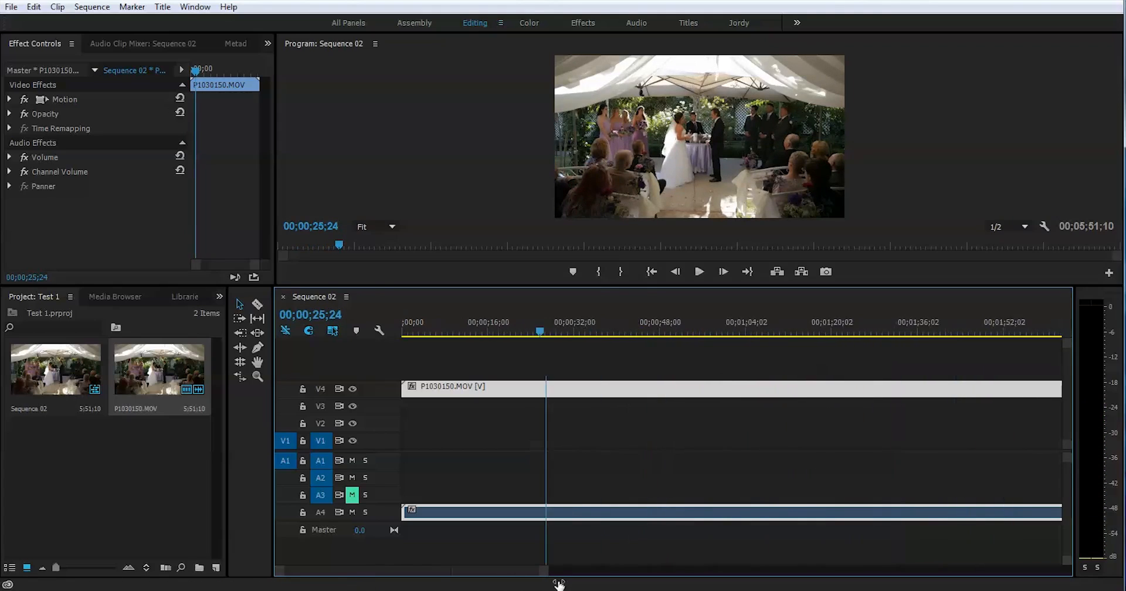
left_click(599, 332)
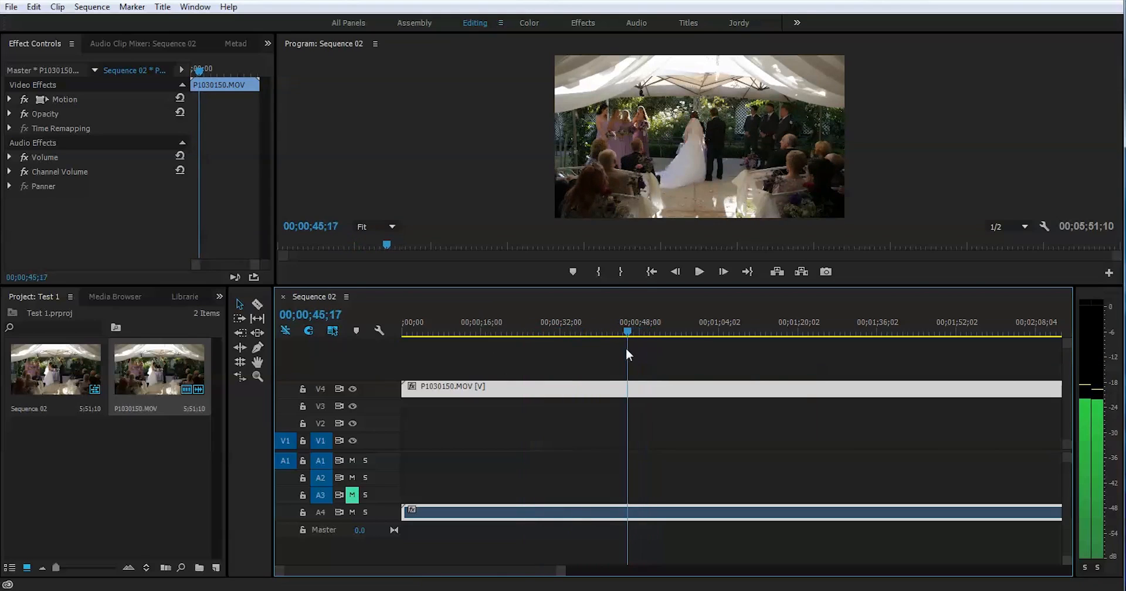
left_click(585, 332)
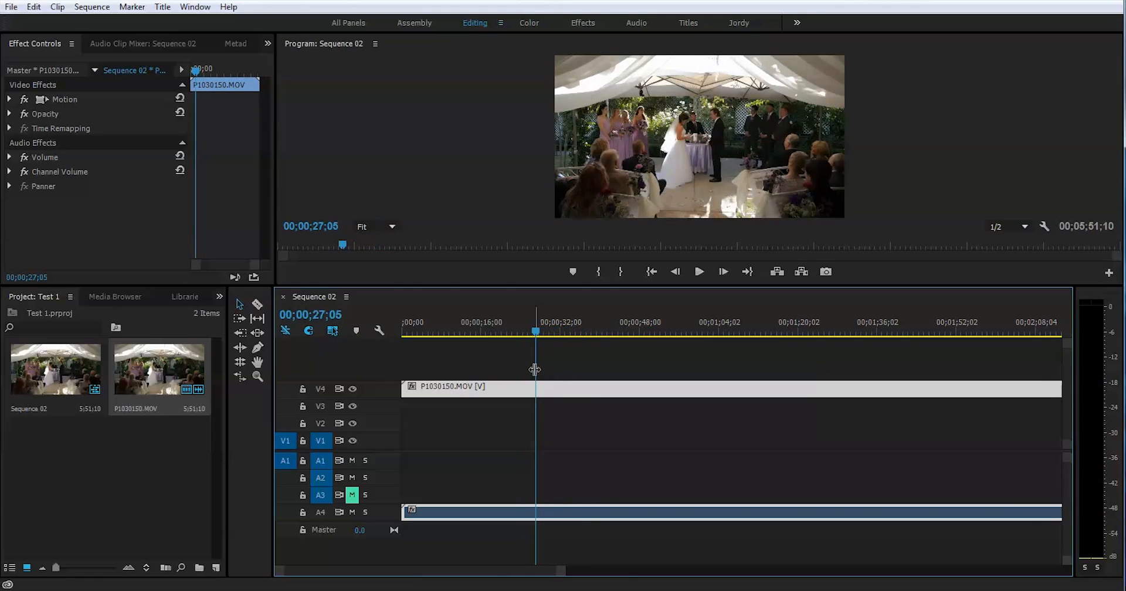
left_click(534, 386)
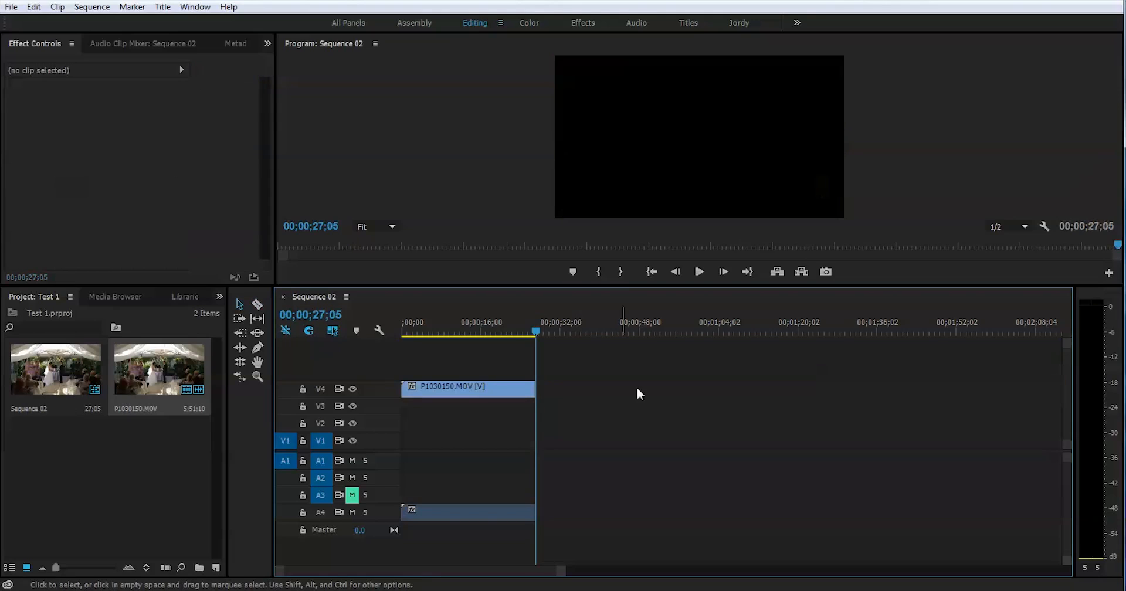
left_click(435, 333)
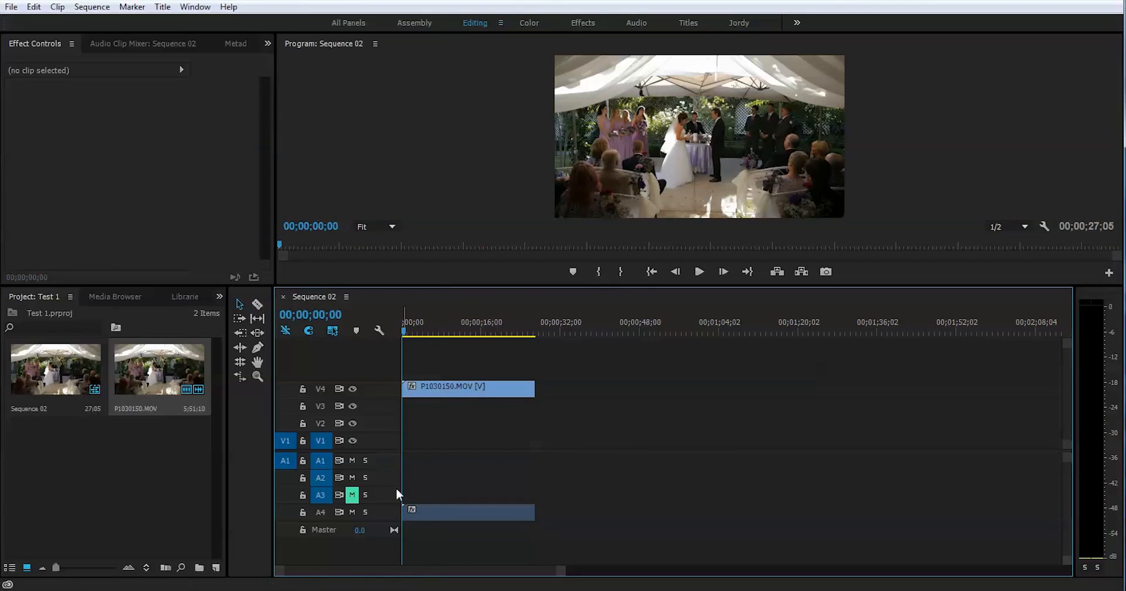
Add Scale keyframes to the wedding clip at the start and near 12 seconds, both at 100
left_click(352, 512)
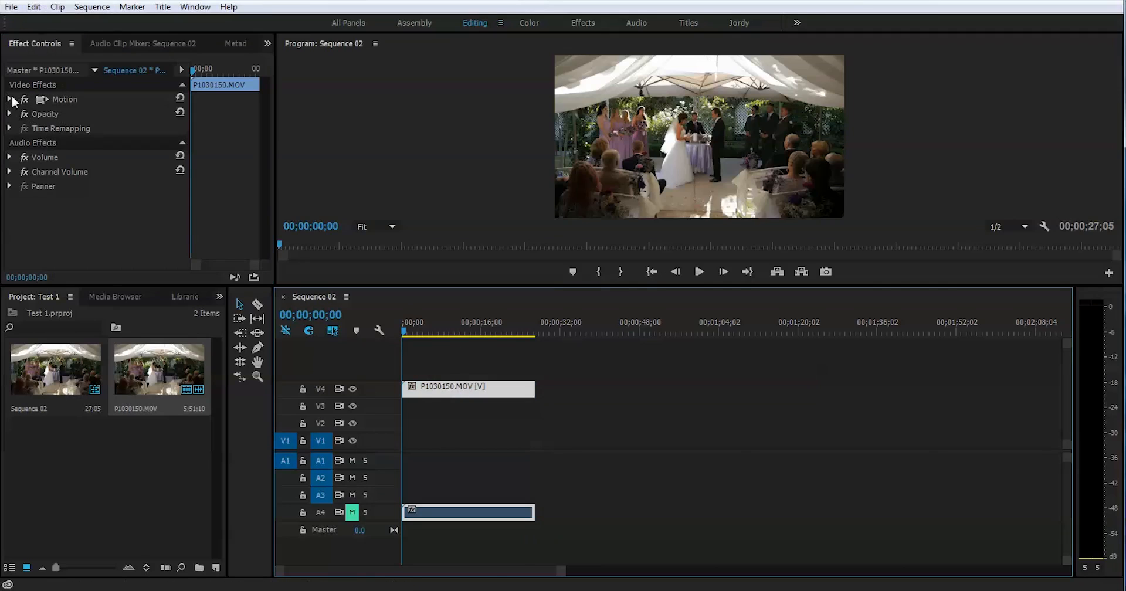
left_click(11, 99)
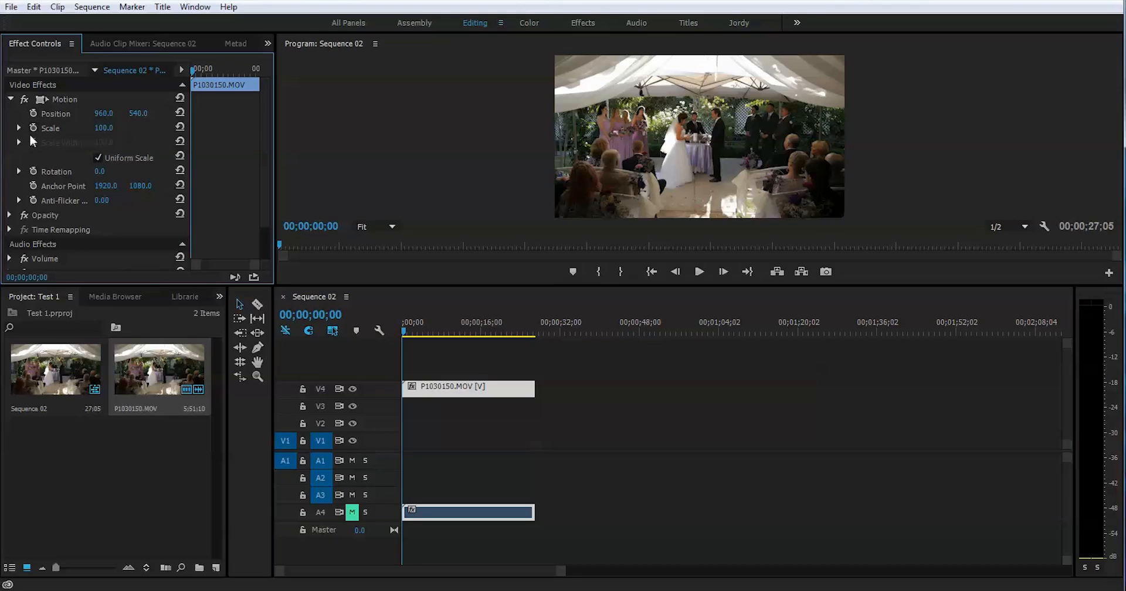
mouse_move(50, 121)
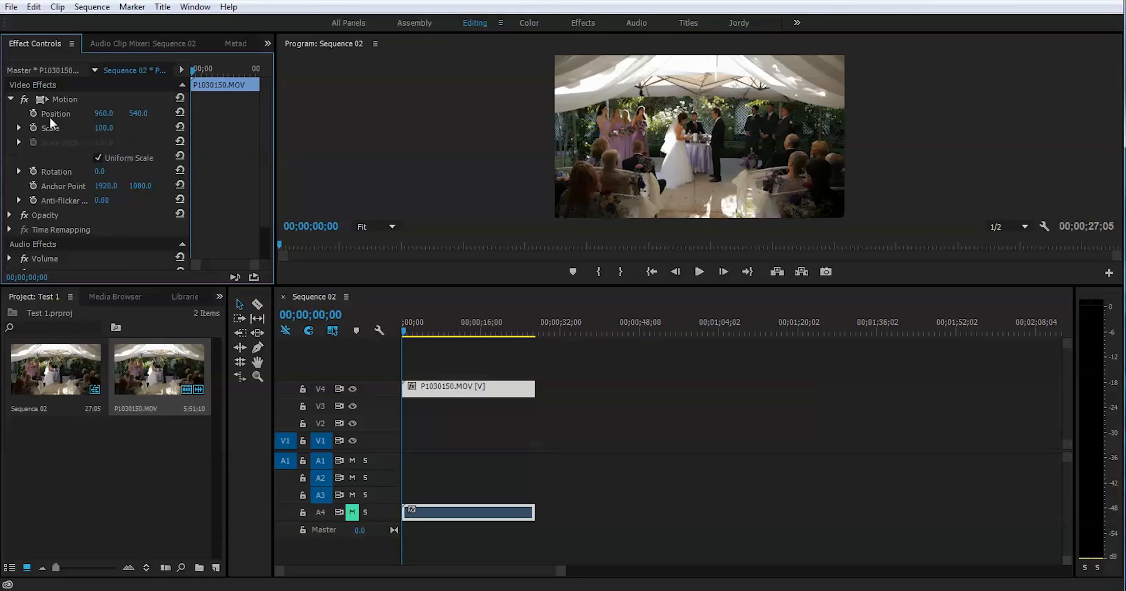
mouse_move(41, 141)
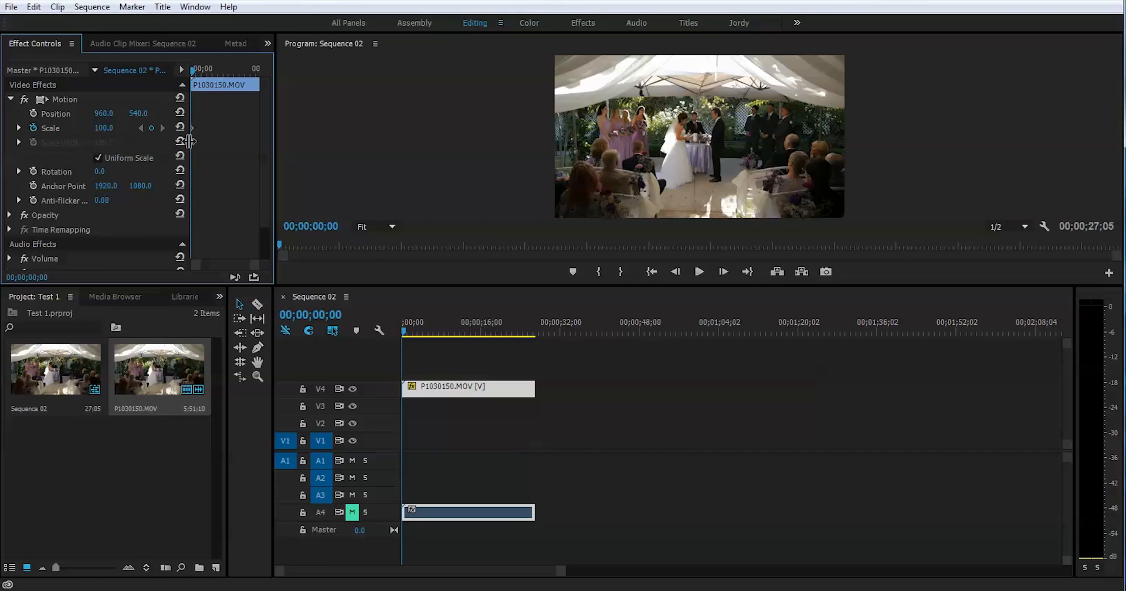
mouse_move(112, 151)
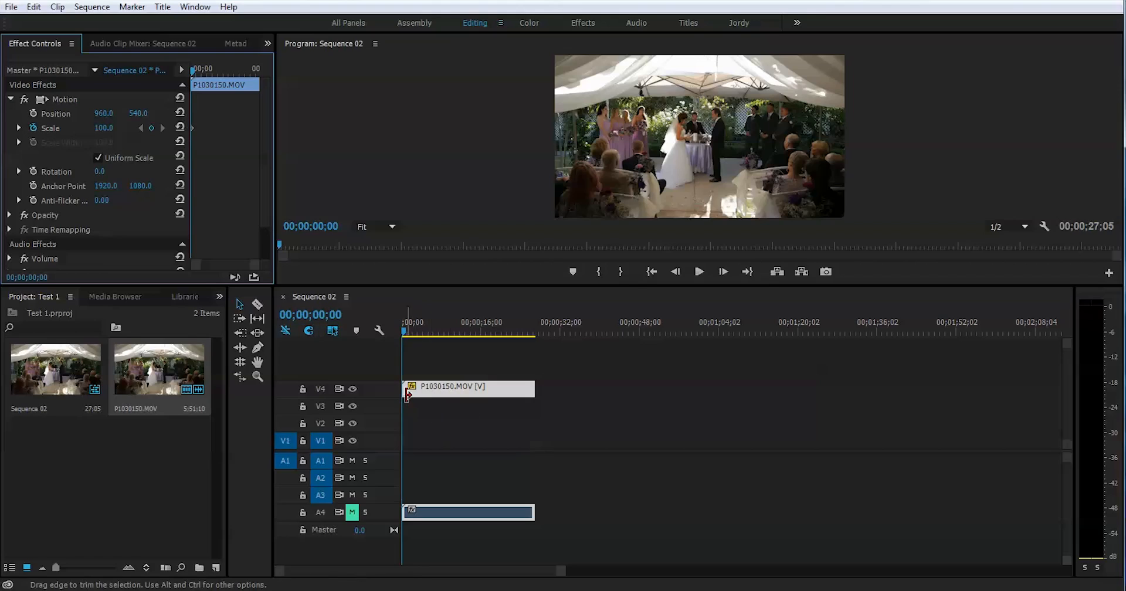
mouse_move(292, 275)
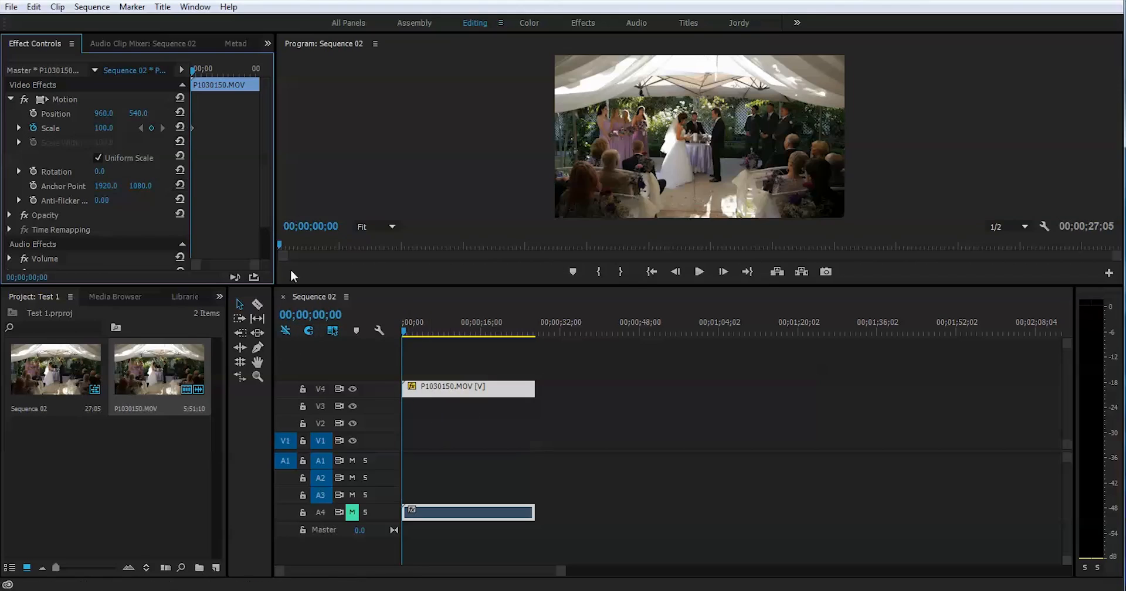
mouse_move(323, 240)
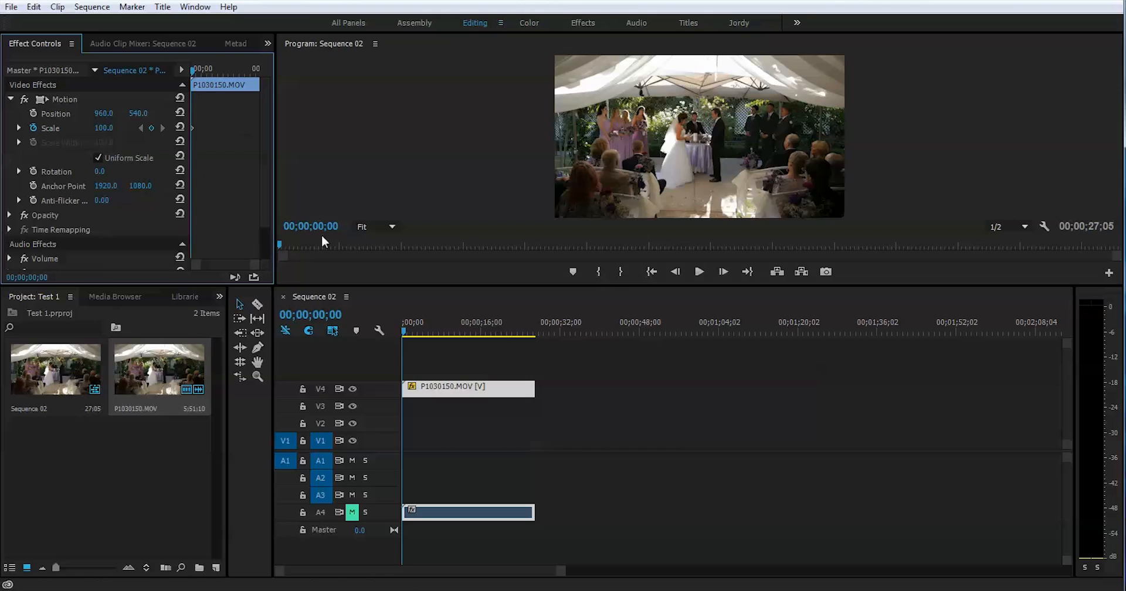
left_click(452, 332)
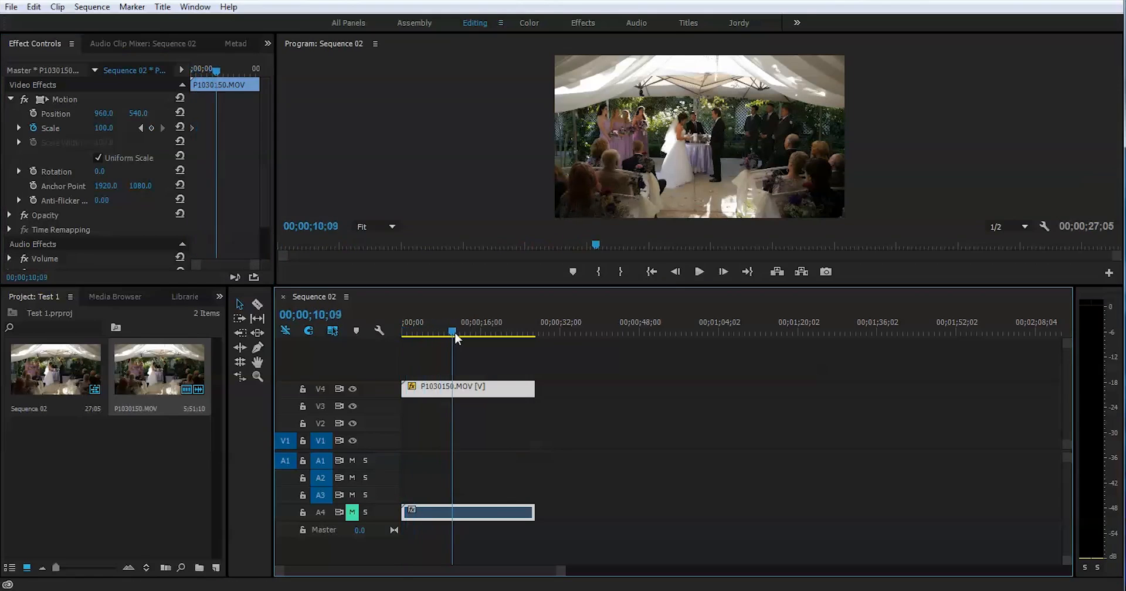
left_click(463, 332)
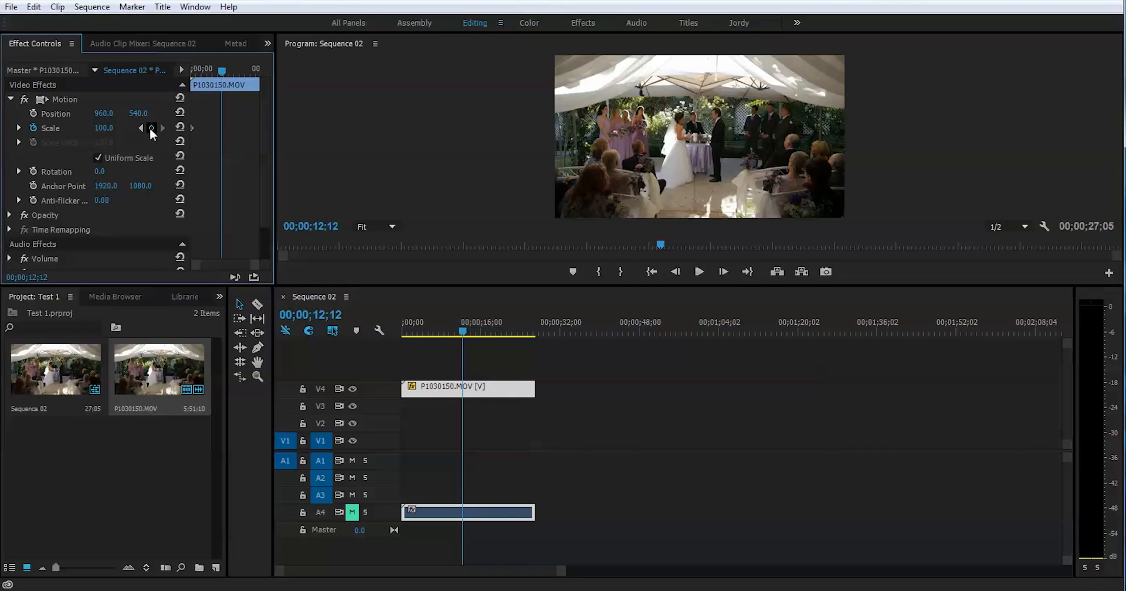
left_click(151, 128)
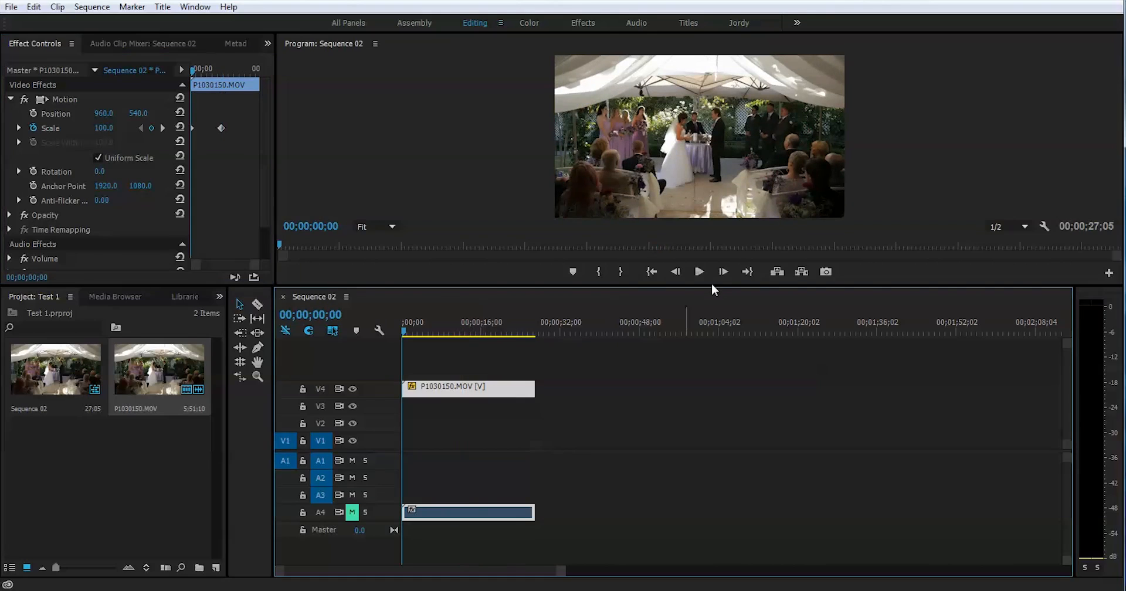
Play back the zoom-in, then park the playhead near 00;00;12;07 on the enlarged couple
left_click(698, 271)
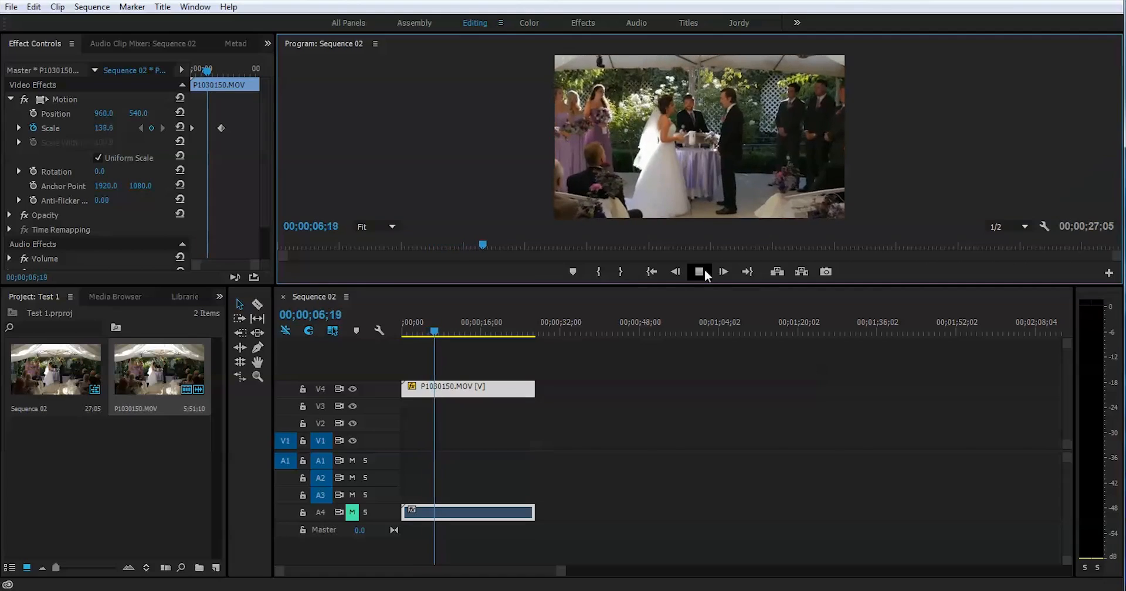
left_click(723, 271)
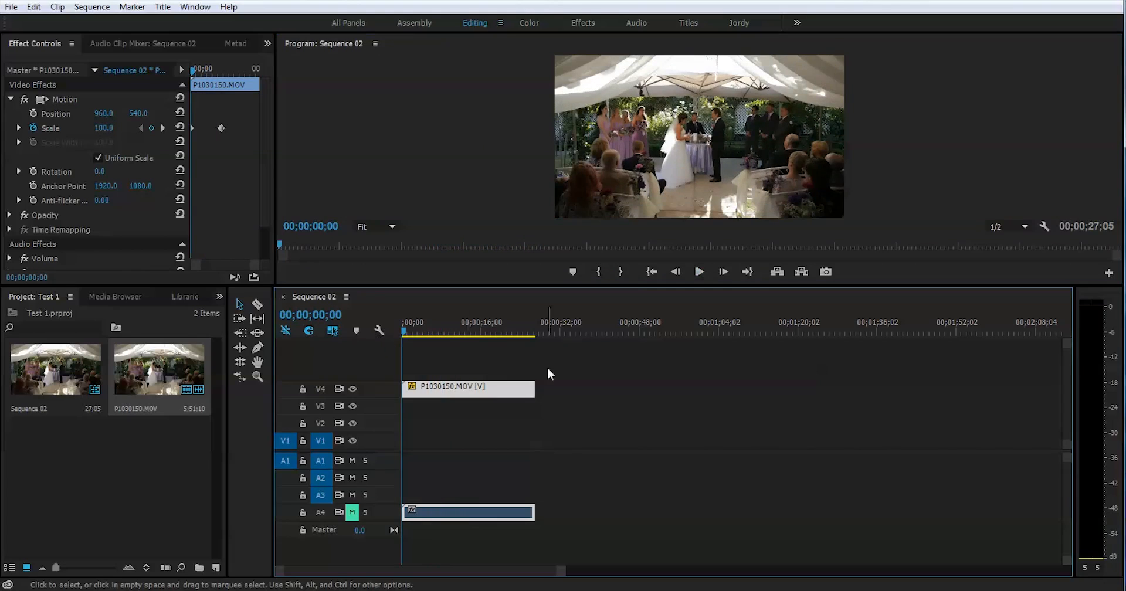
left_click(403, 332)
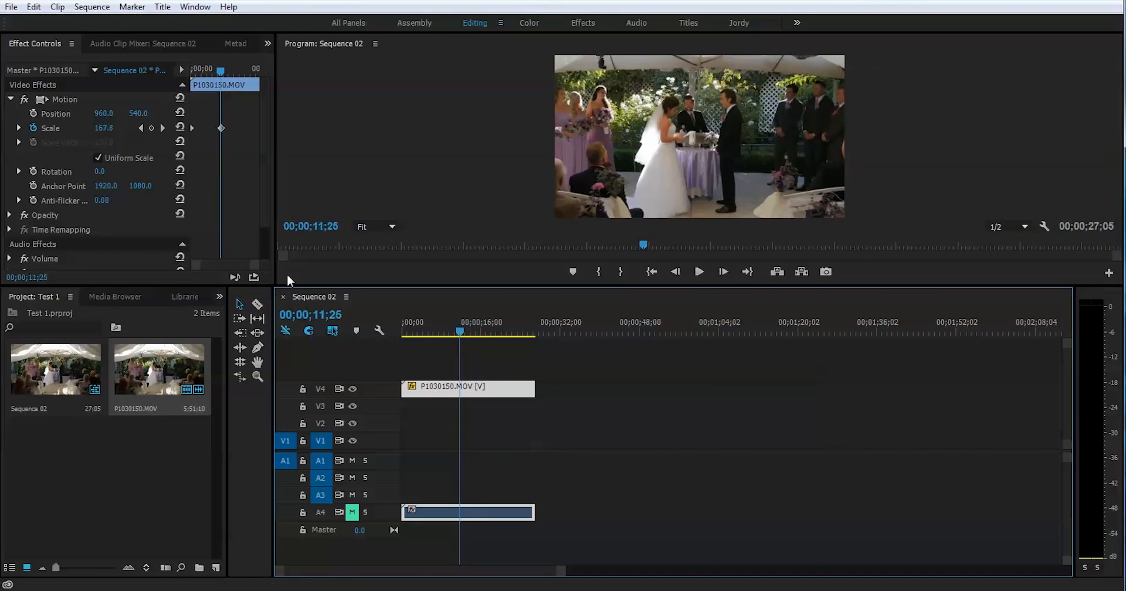
left_click(220, 69)
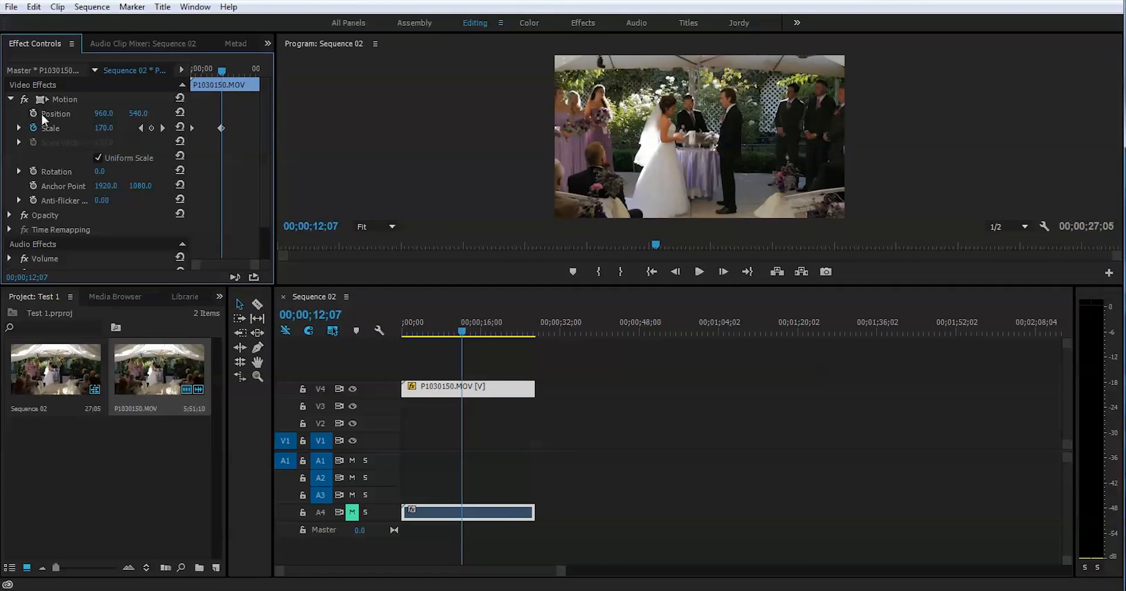
mouse_move(34, 114)
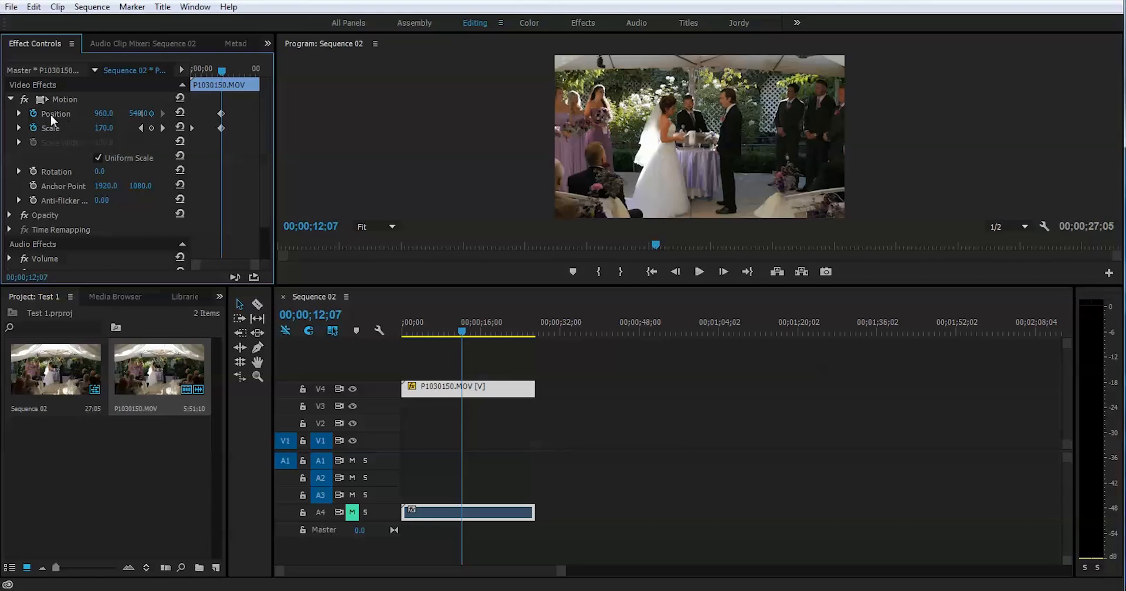
mouse_move(223, 122)
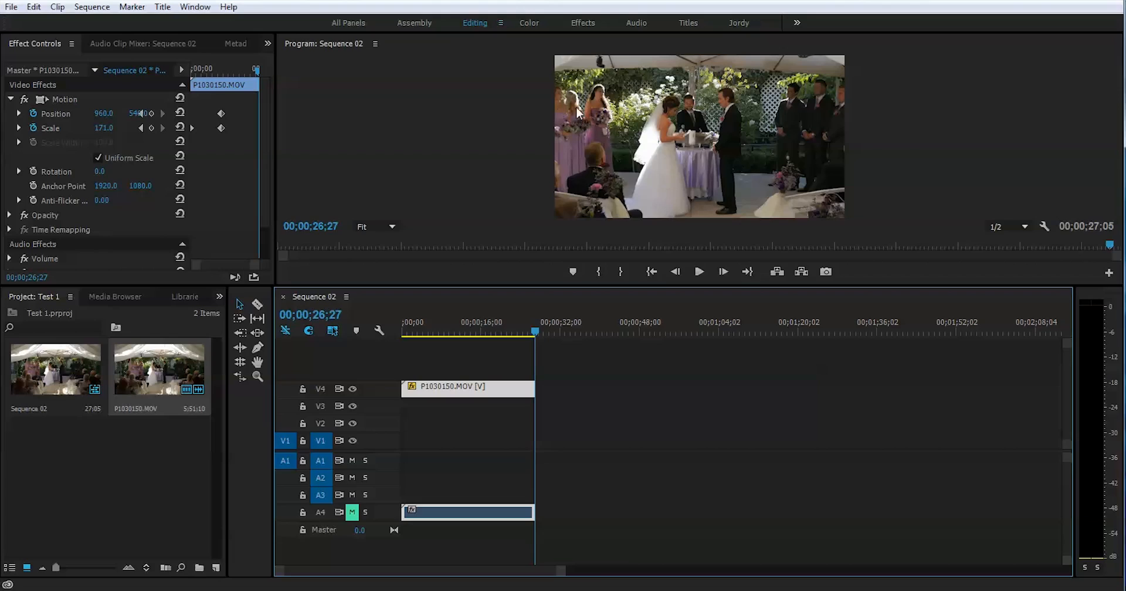
mouse_move(563, 128)
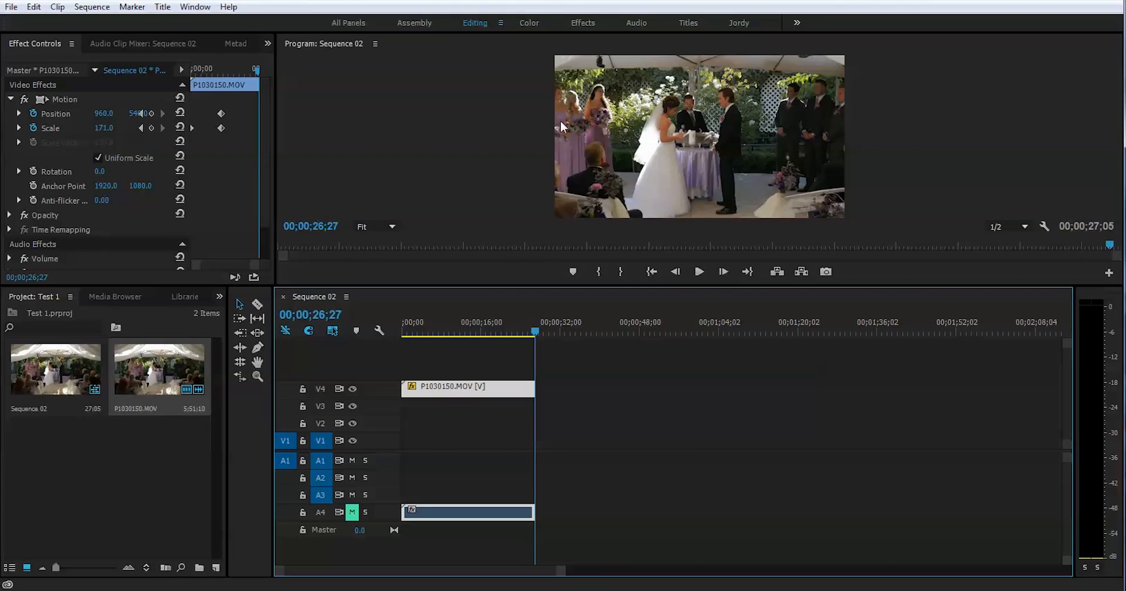
mouse_move(92, 125)
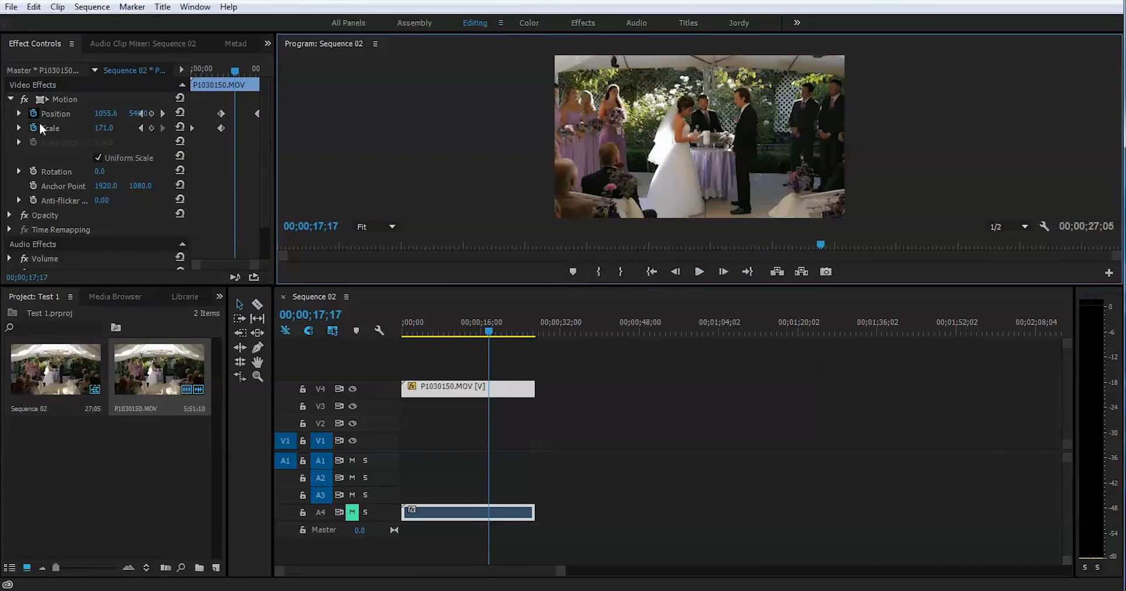
mouse_move(41, 175)
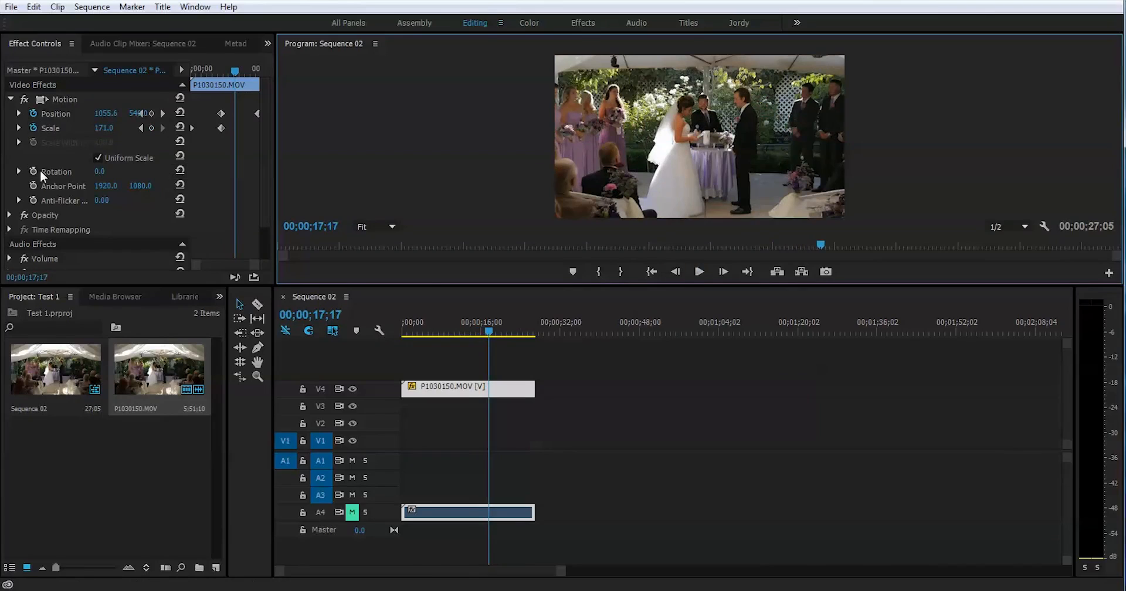